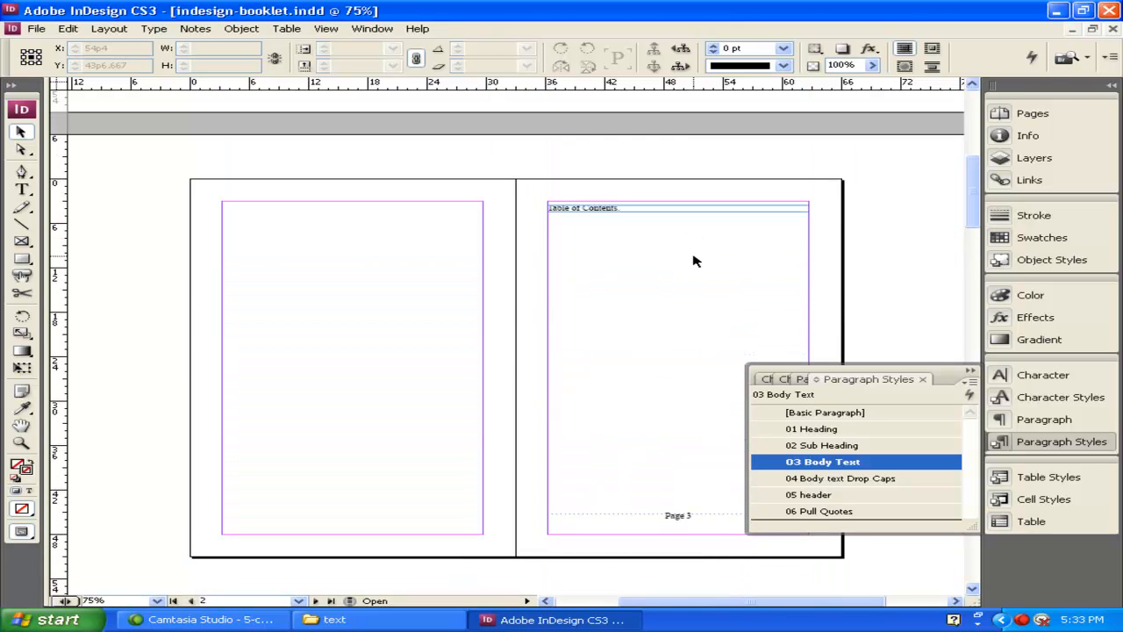
mouse_move(725, 286)
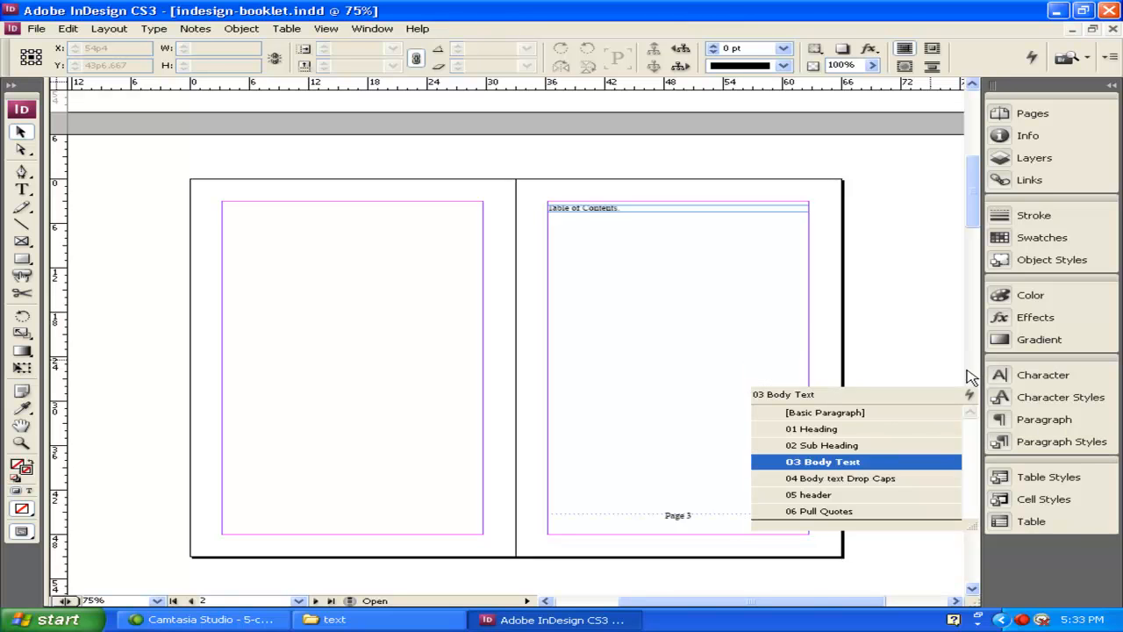
Close the floating Paragraph Styles panel and open the Layout menu for Table of Contents
click(109, 28)
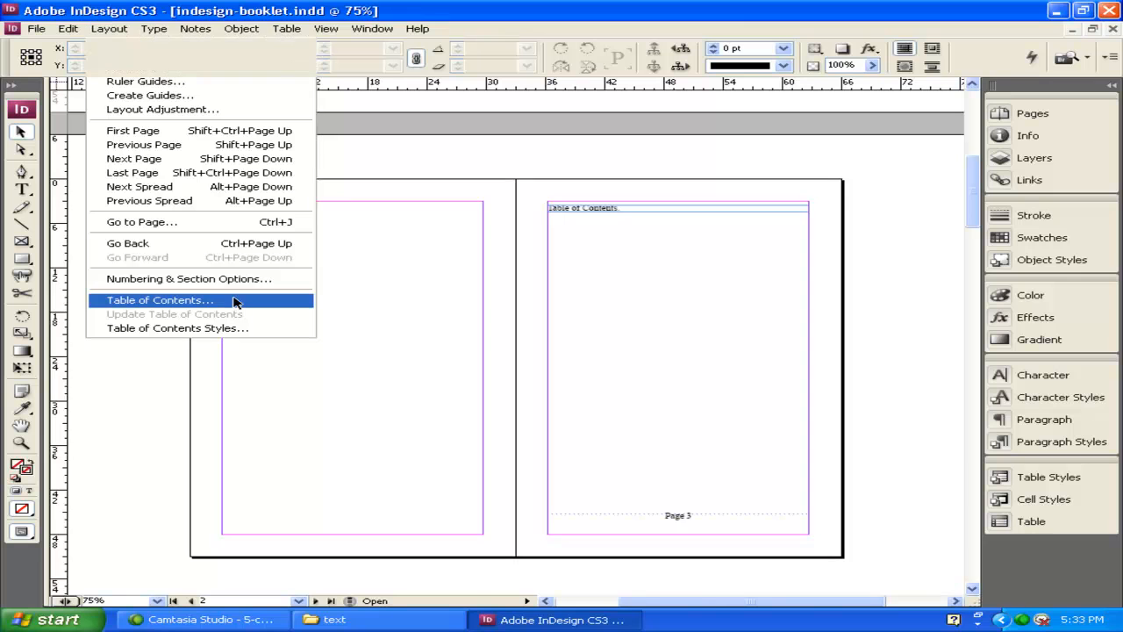
Start a new table of contents, remove 02 Sub Heading and 01 Heading, and enter the title 'Table of Contents :)'
click(160, 299)
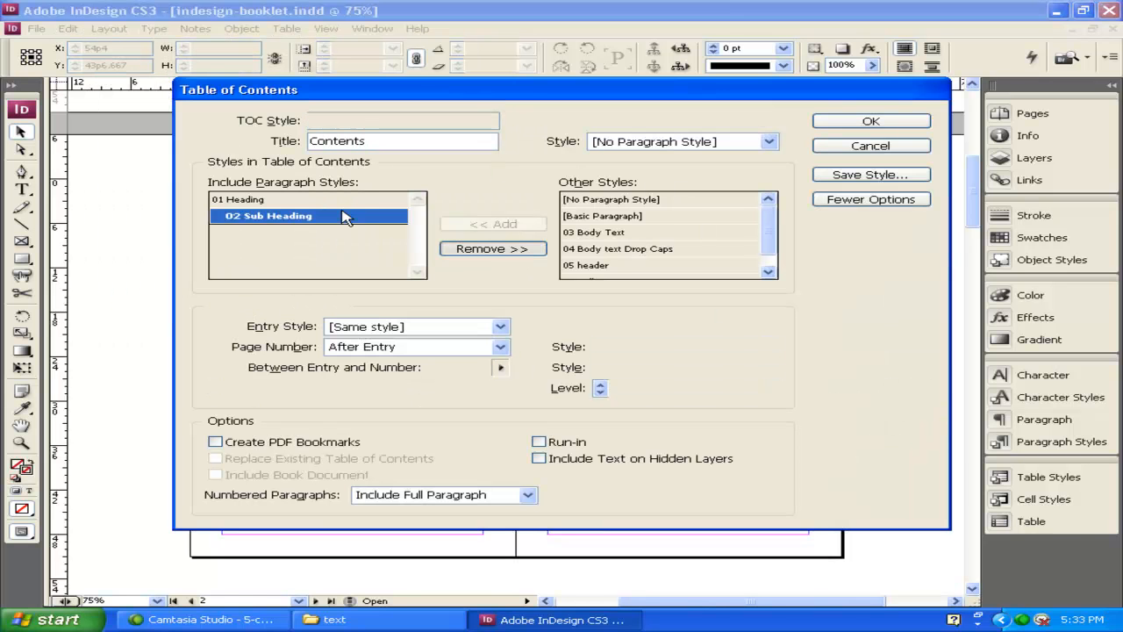
click(492, 248)
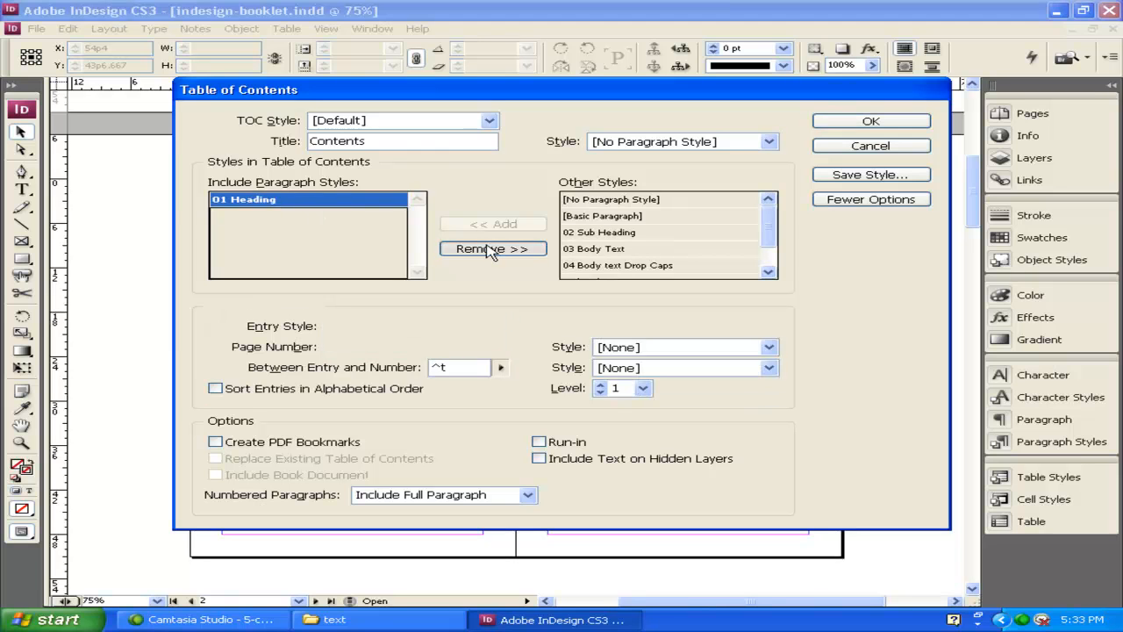
click(492, 249)
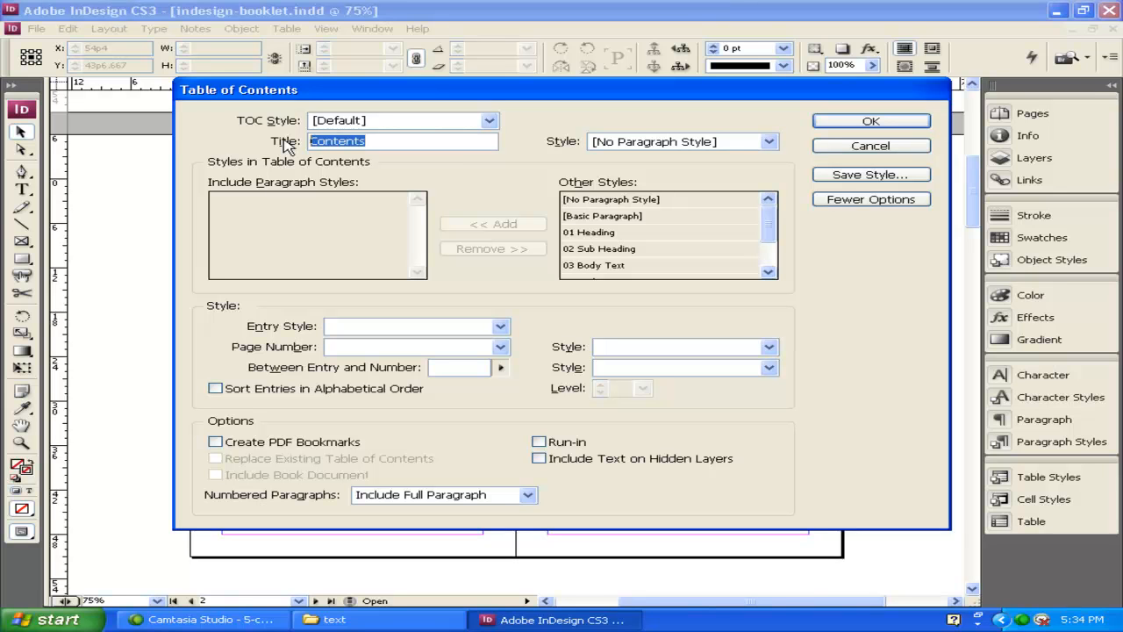
text(Table of)
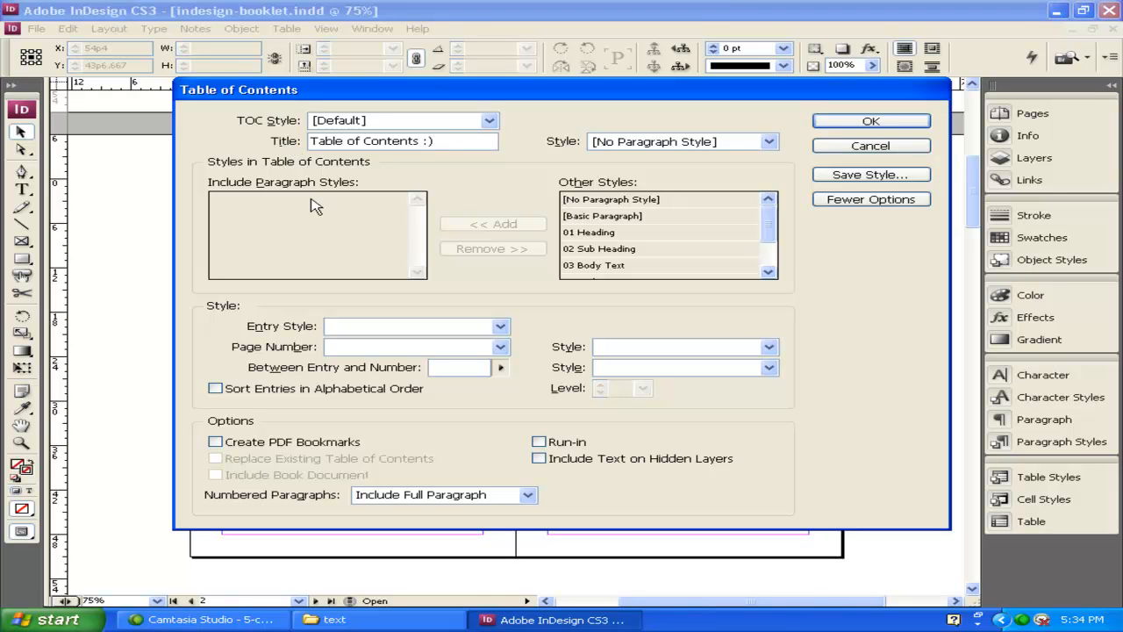
mouse_move(285, 219)
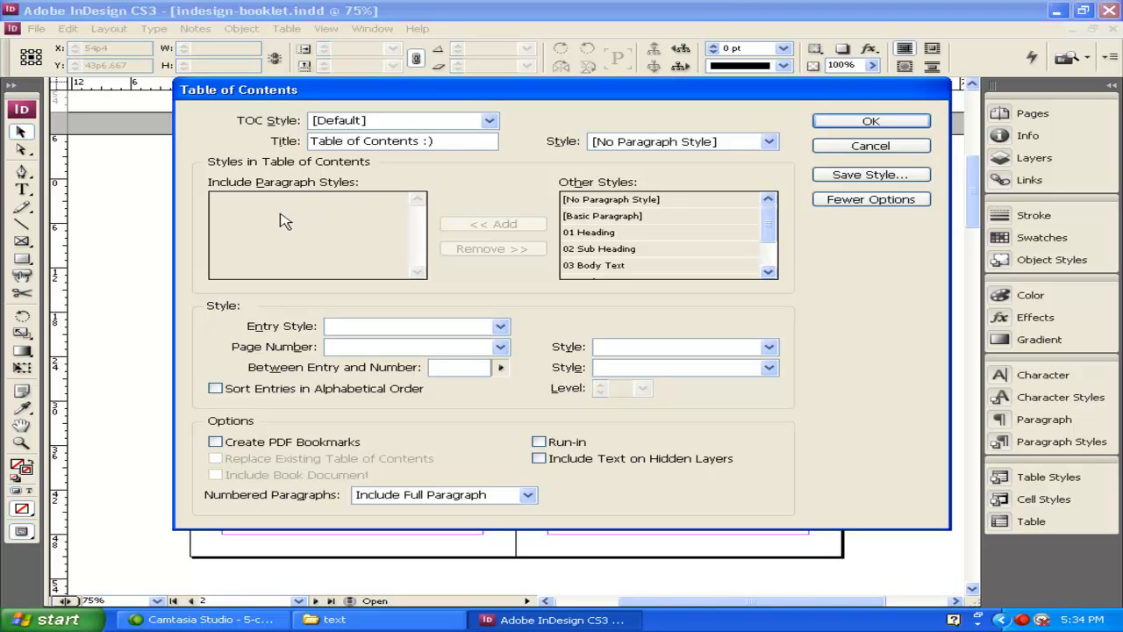
mouse_move(294, 213)
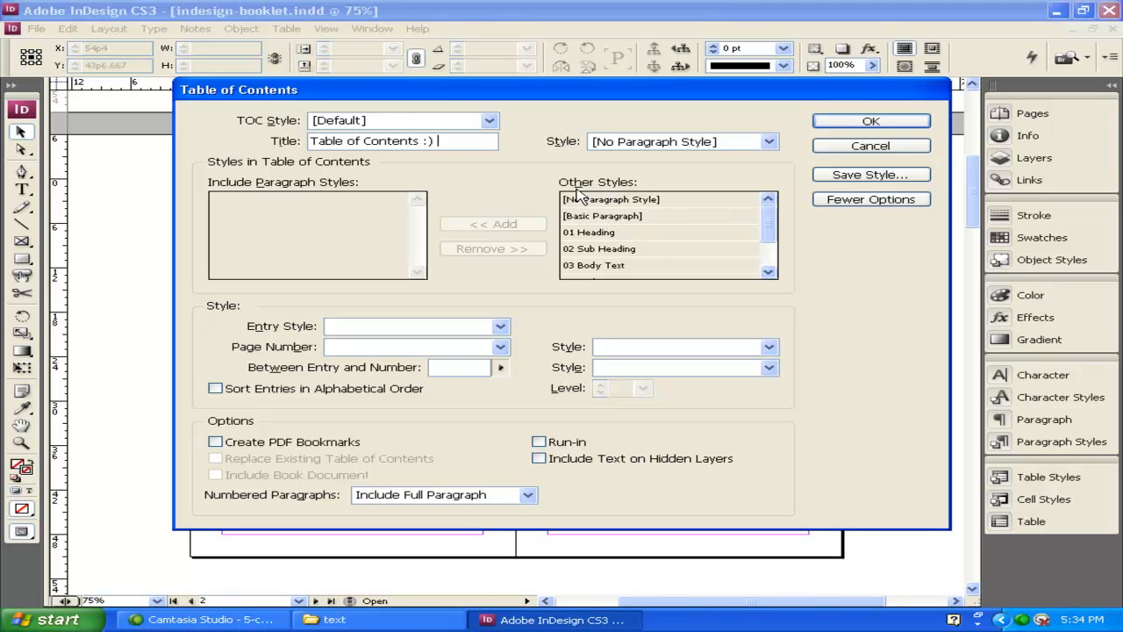
Add 01 Heading and 02 Sub Heading from Other Styles to the included styles
click(595, 231)
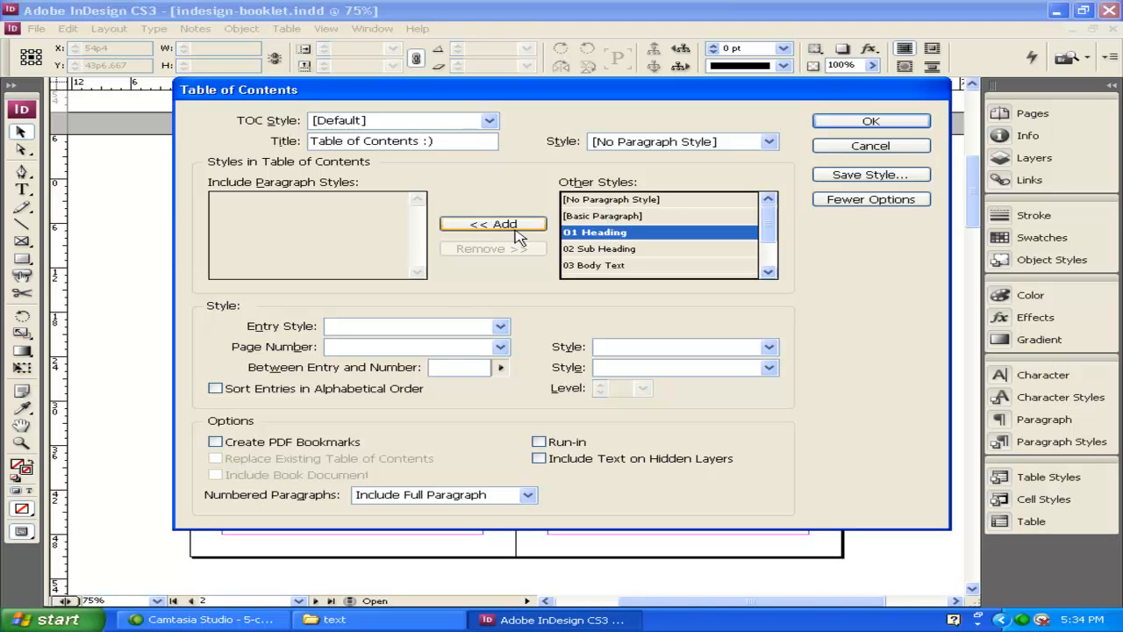
click(493, 224)
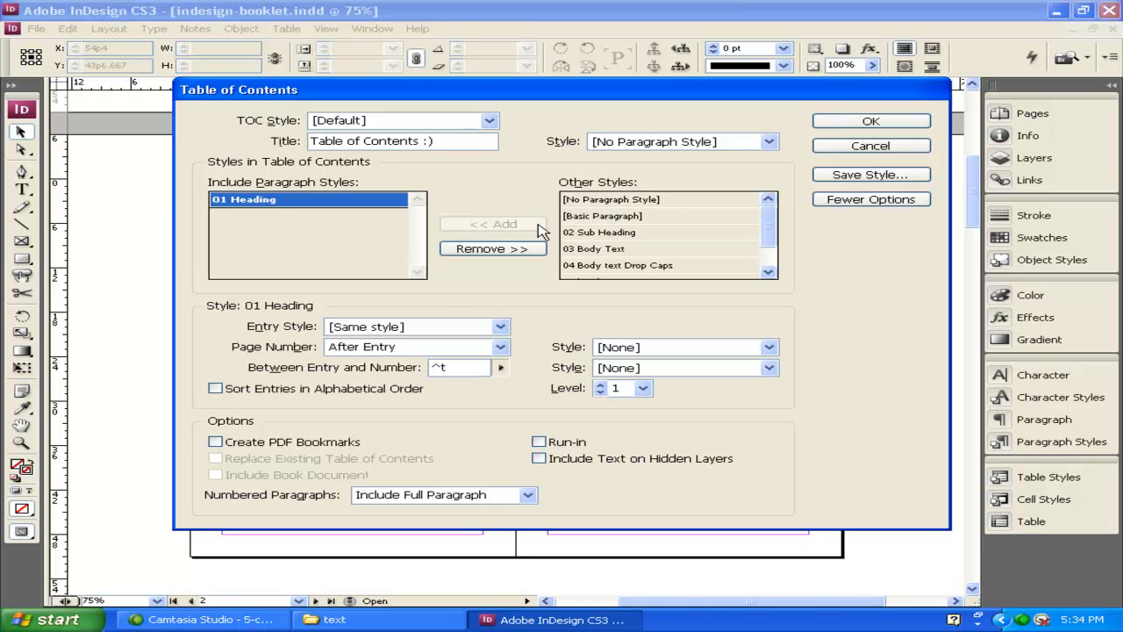
click(605, 232)
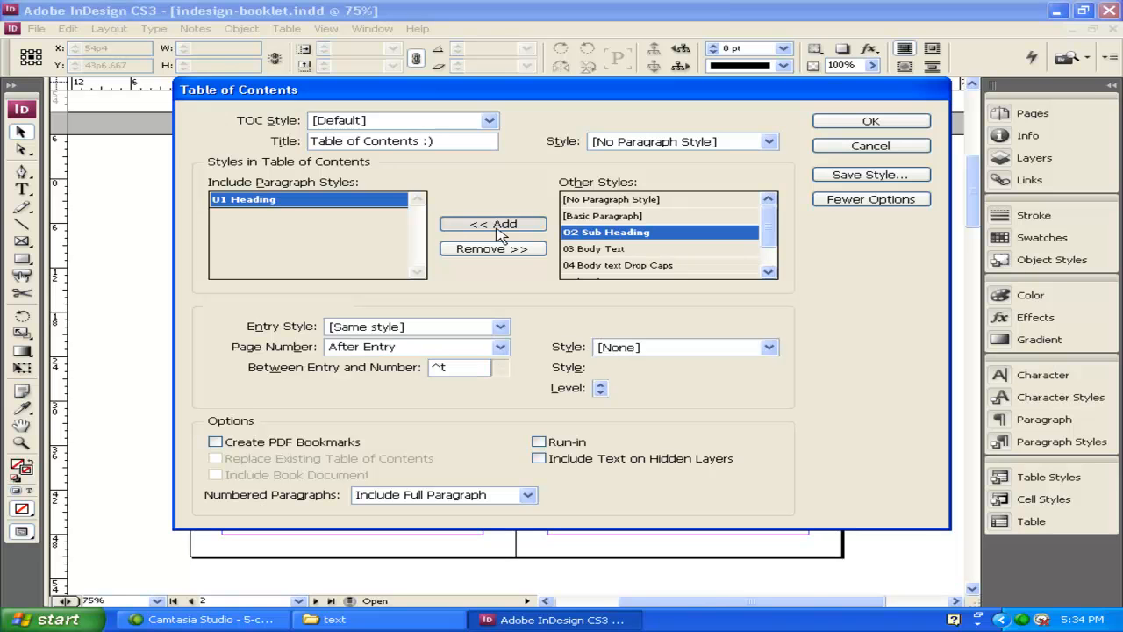
click(492, 223)
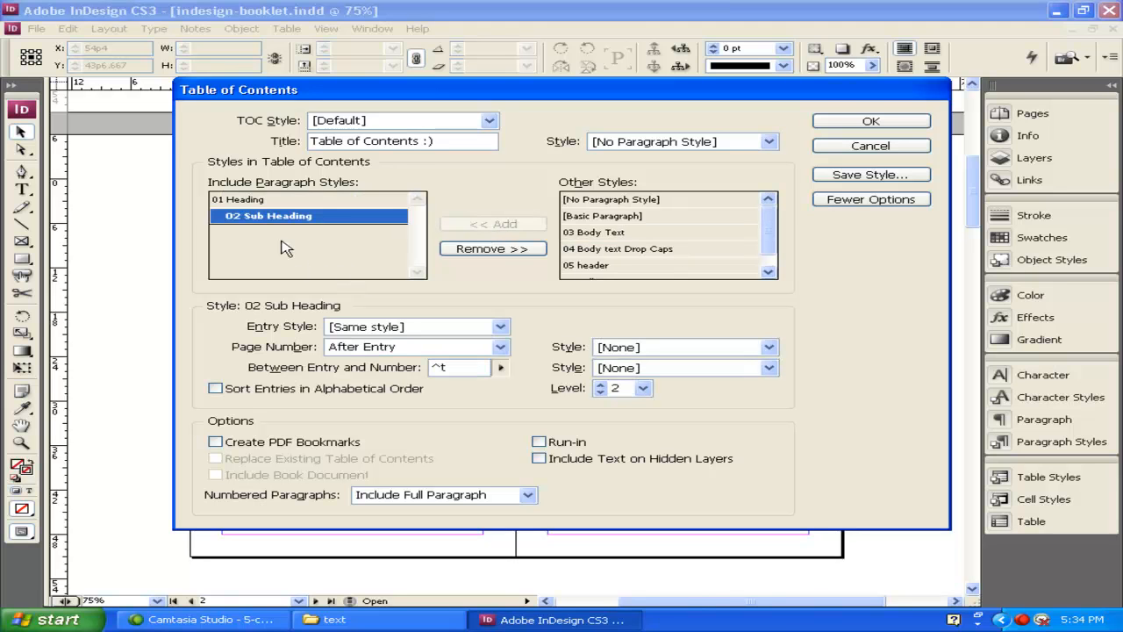
Review 01 Heading's entry settings, leaving page numbers after entry
click(238, 200)
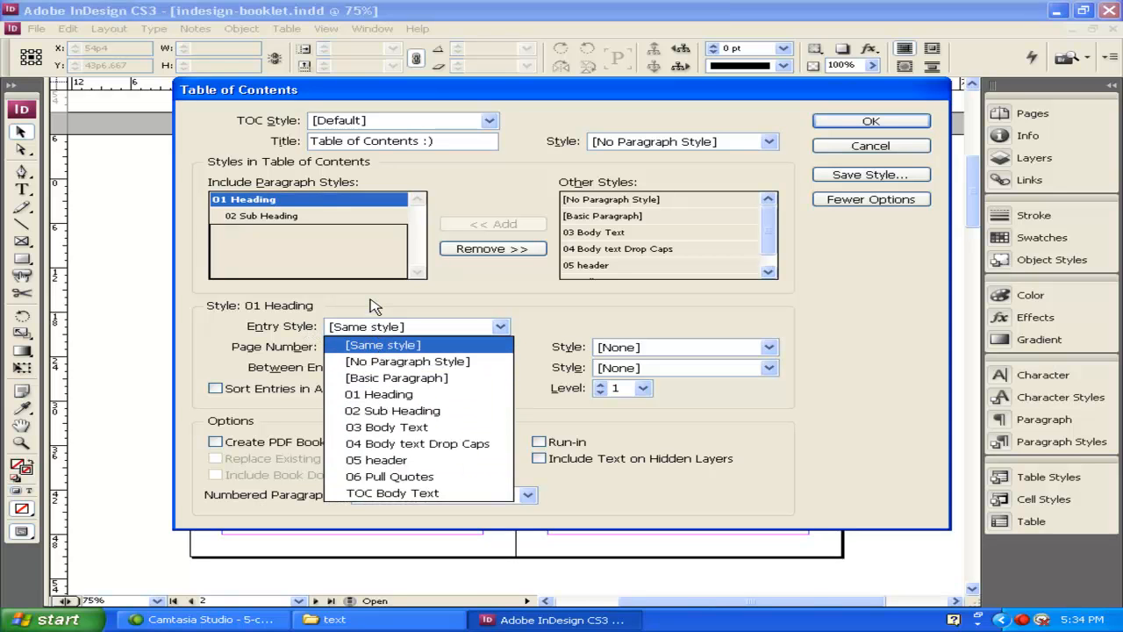
click(381, 344)
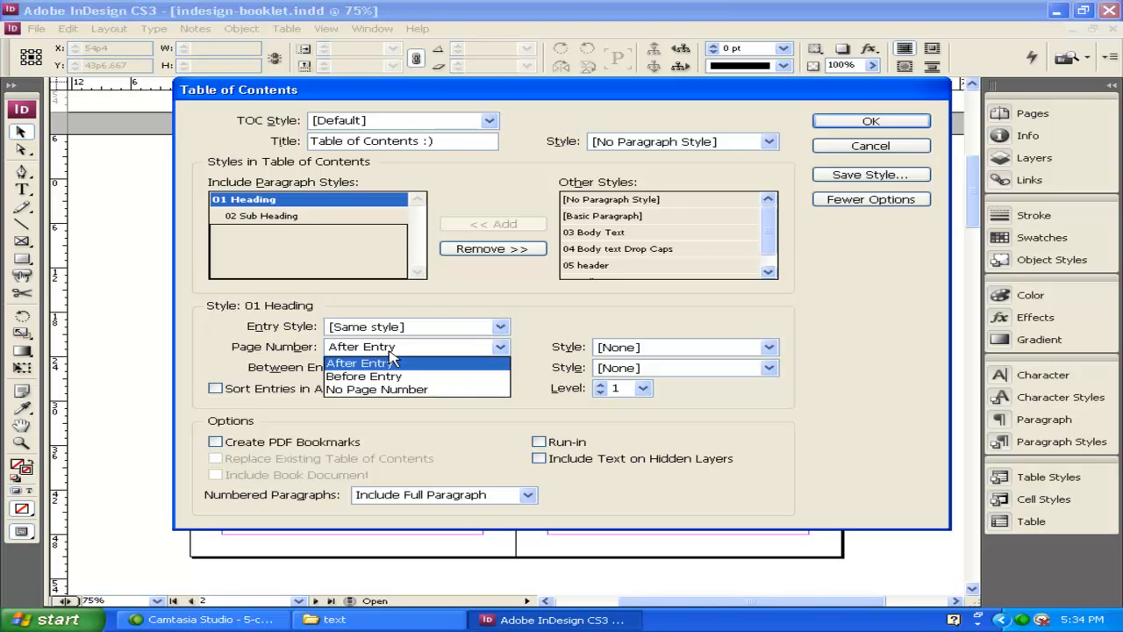
mouse_move(391, 388)
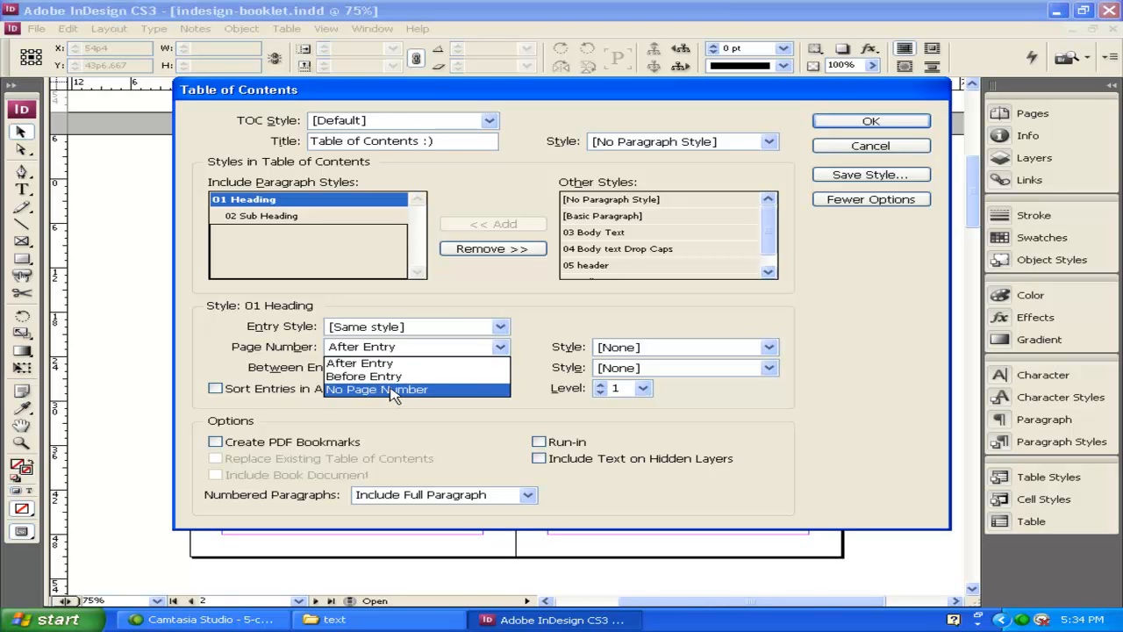
click(359, 363)
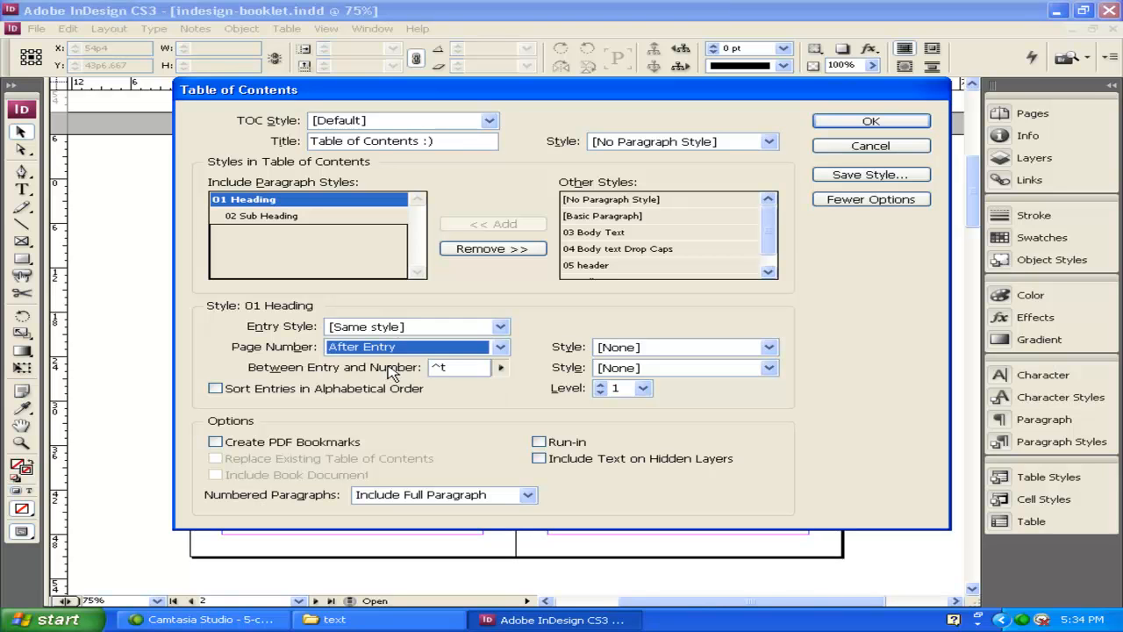
Generate the table of contents, including overset text, and place it on page 3
click(870, 121)
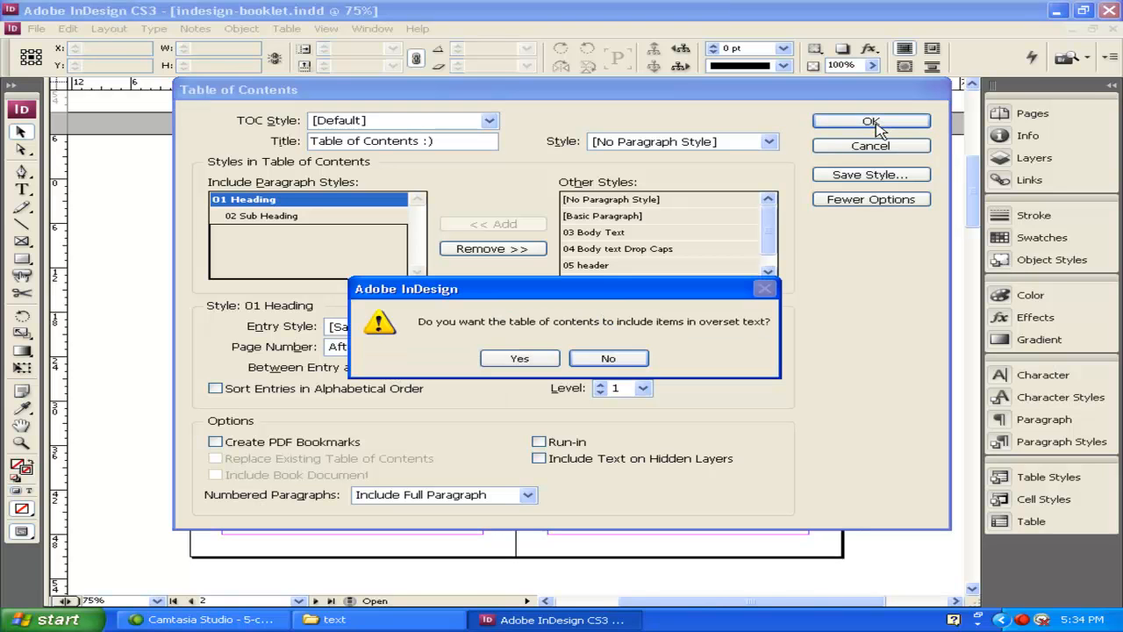
mouse_move(527, 351)
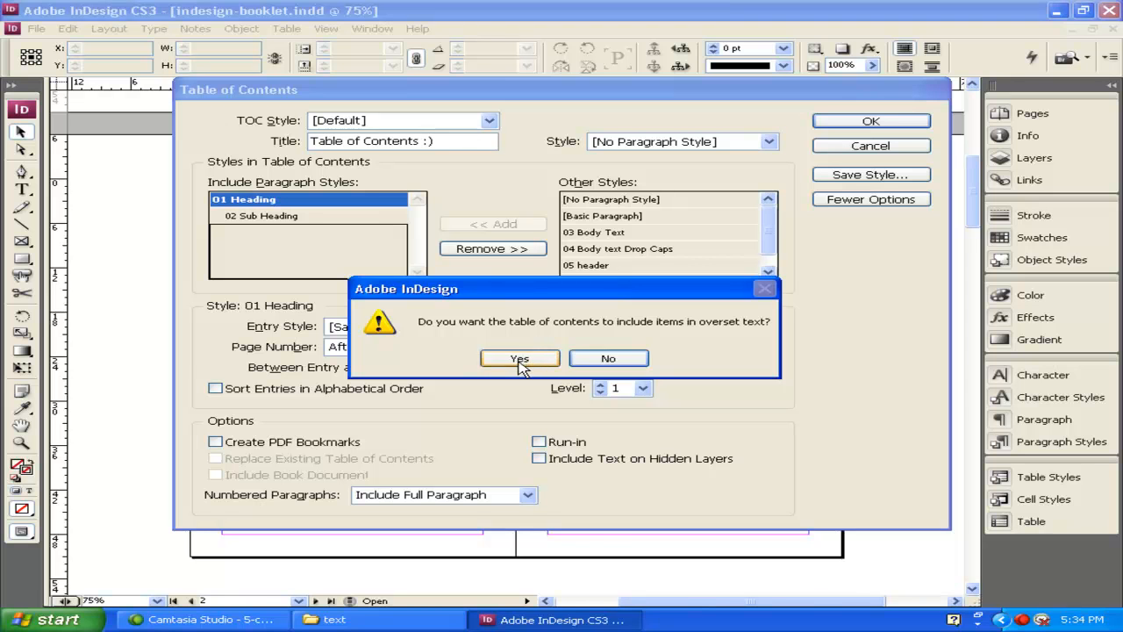
click(520, 358)
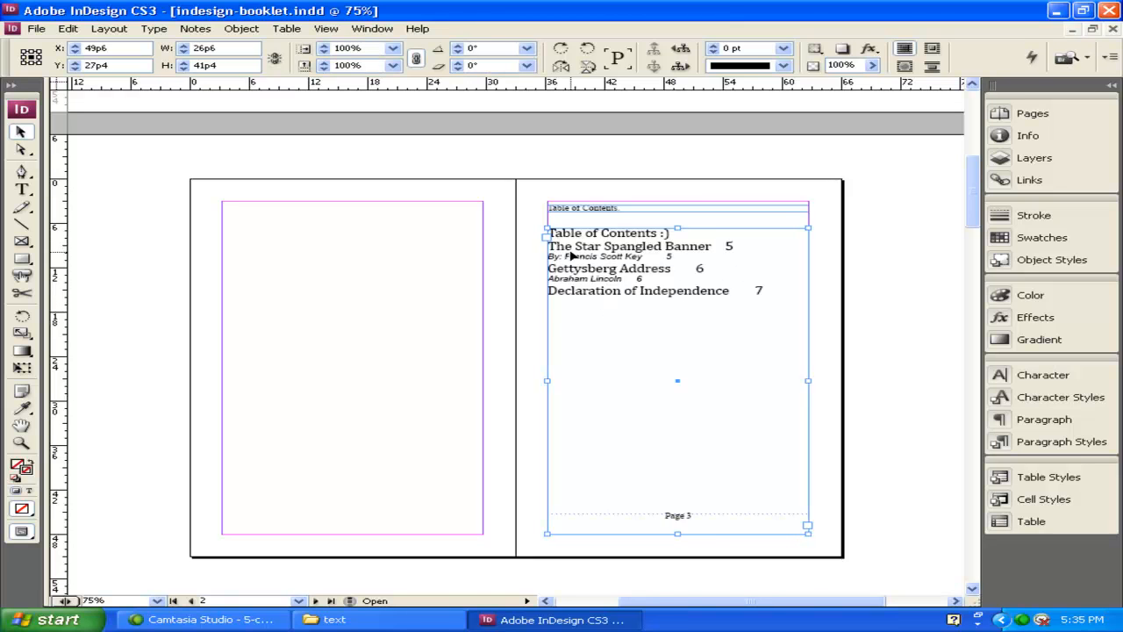
mouse_move(693, 256)
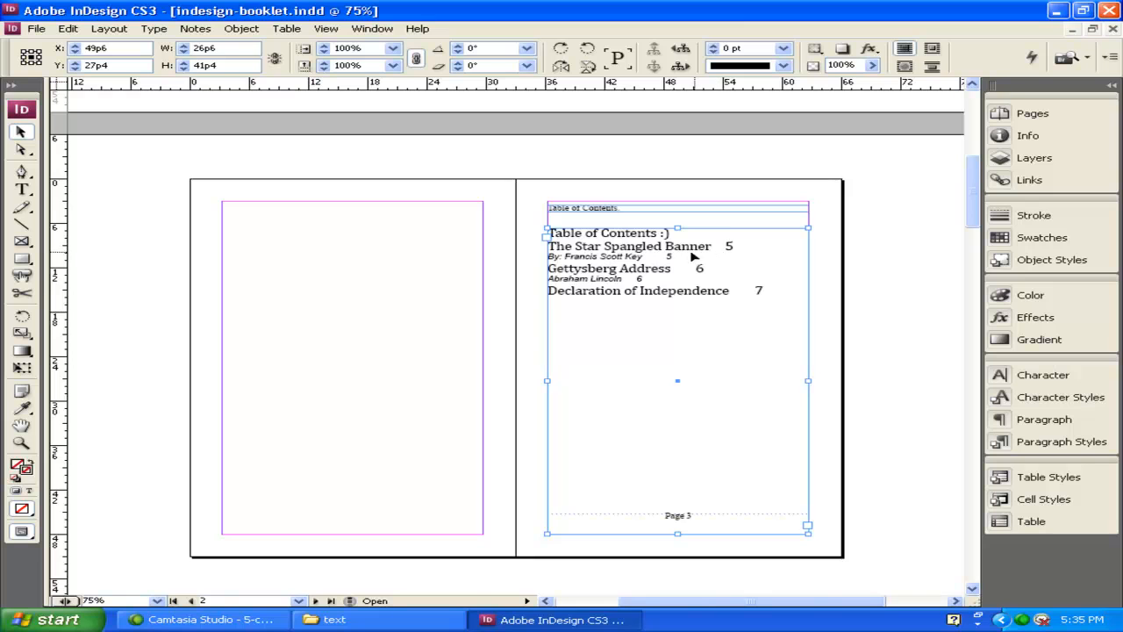
mouse_move(706, 277)
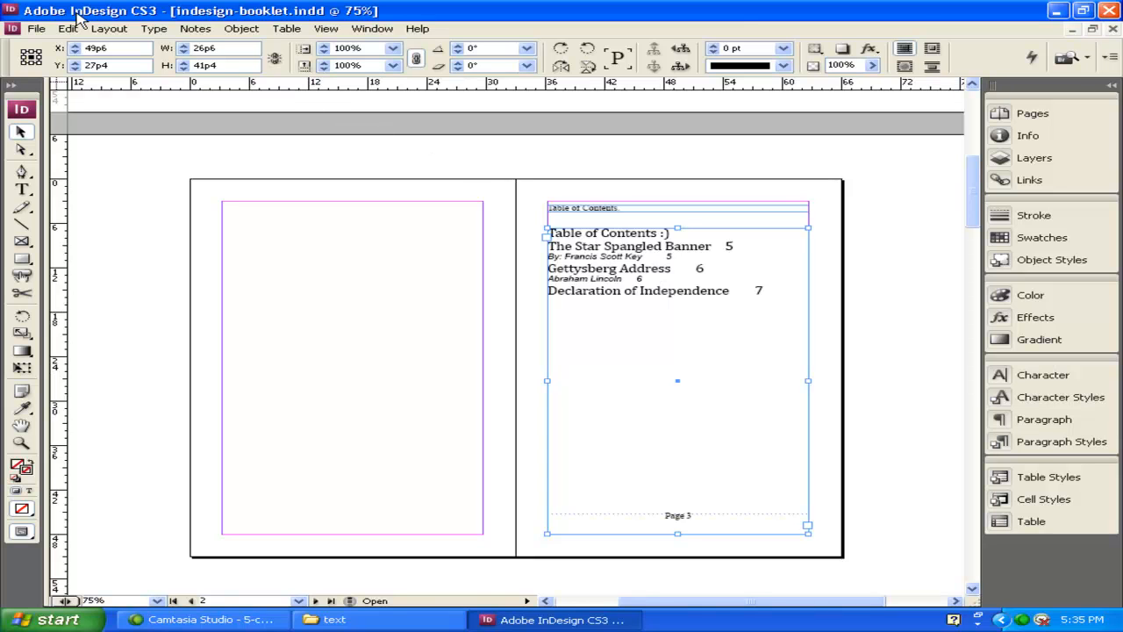
Edit the [Default] TOC style so 02 Sub Heading entries have No Page Number
click(109, 29)
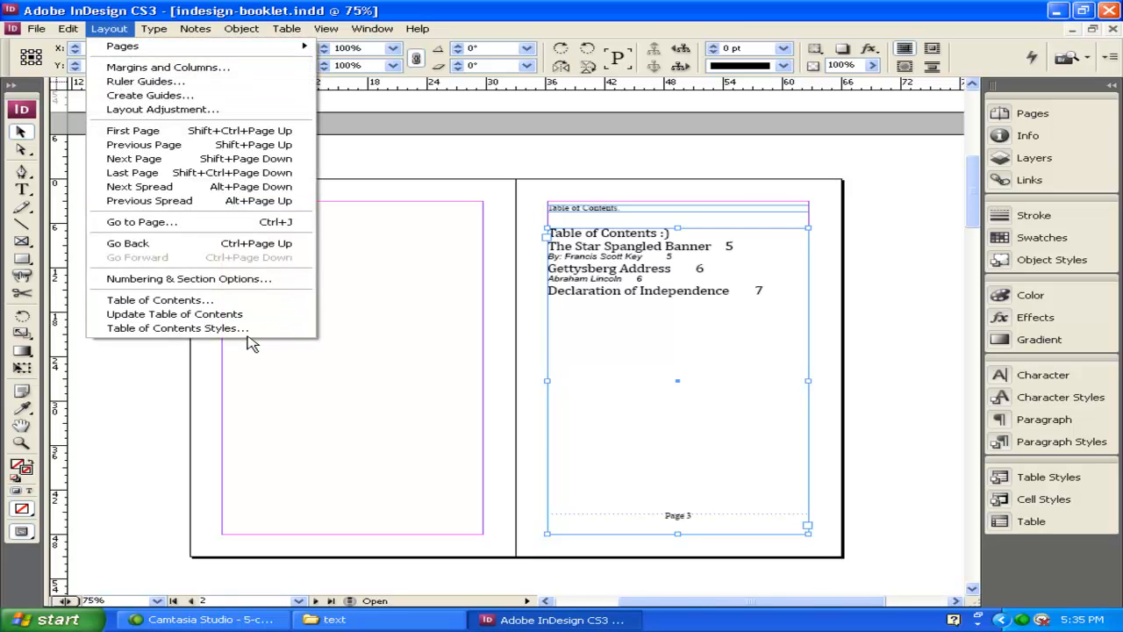
click(177, 328)
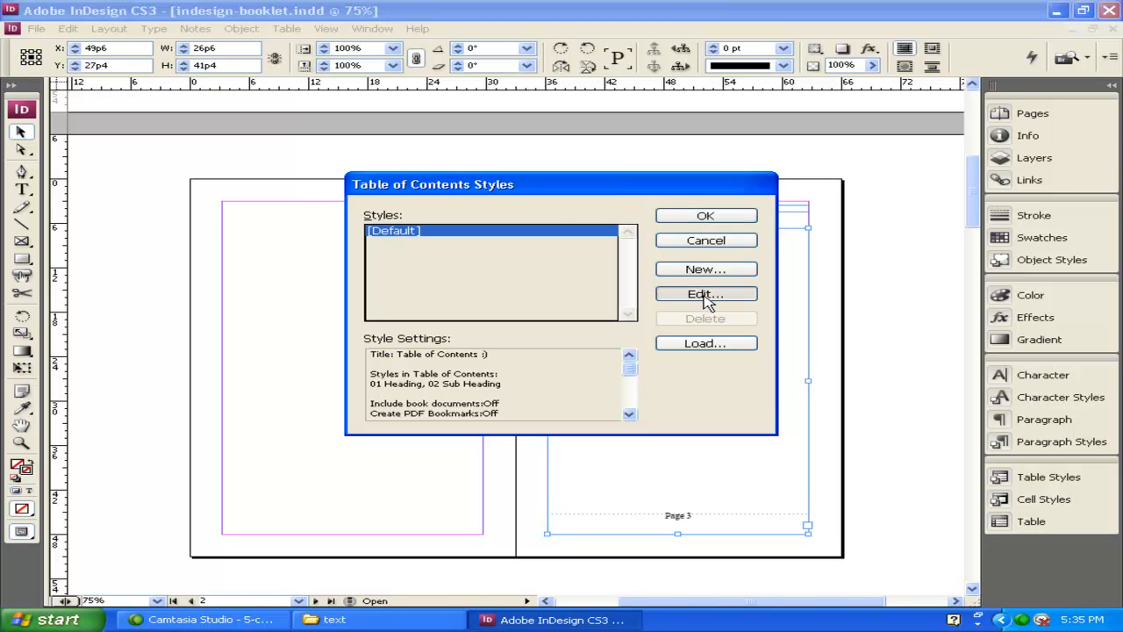
click(706, 294)
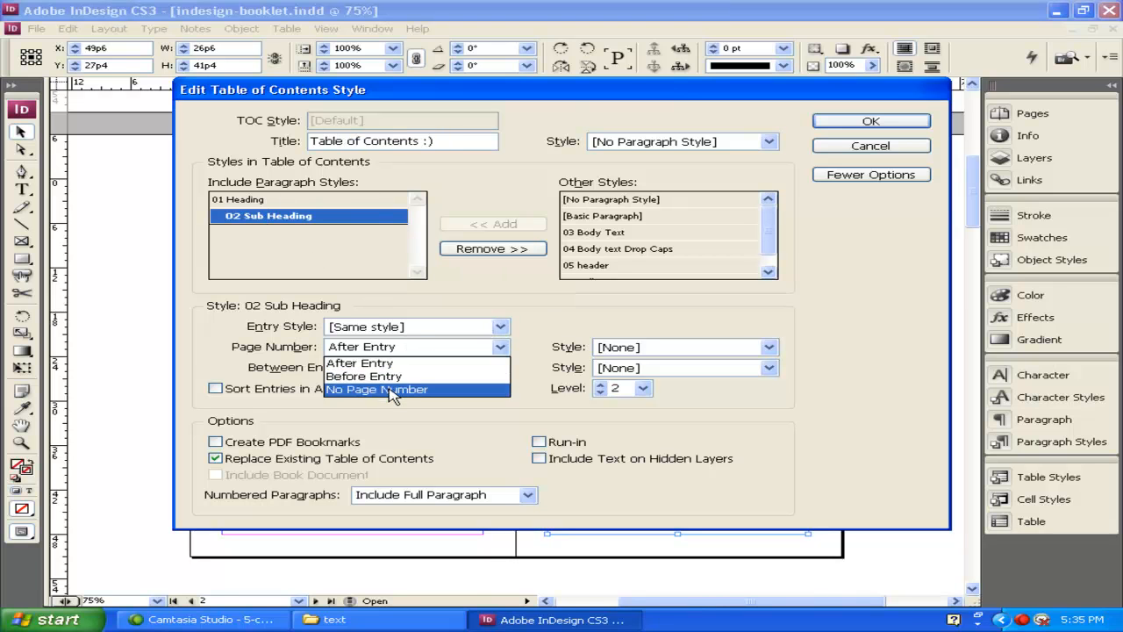
click(377, 389)
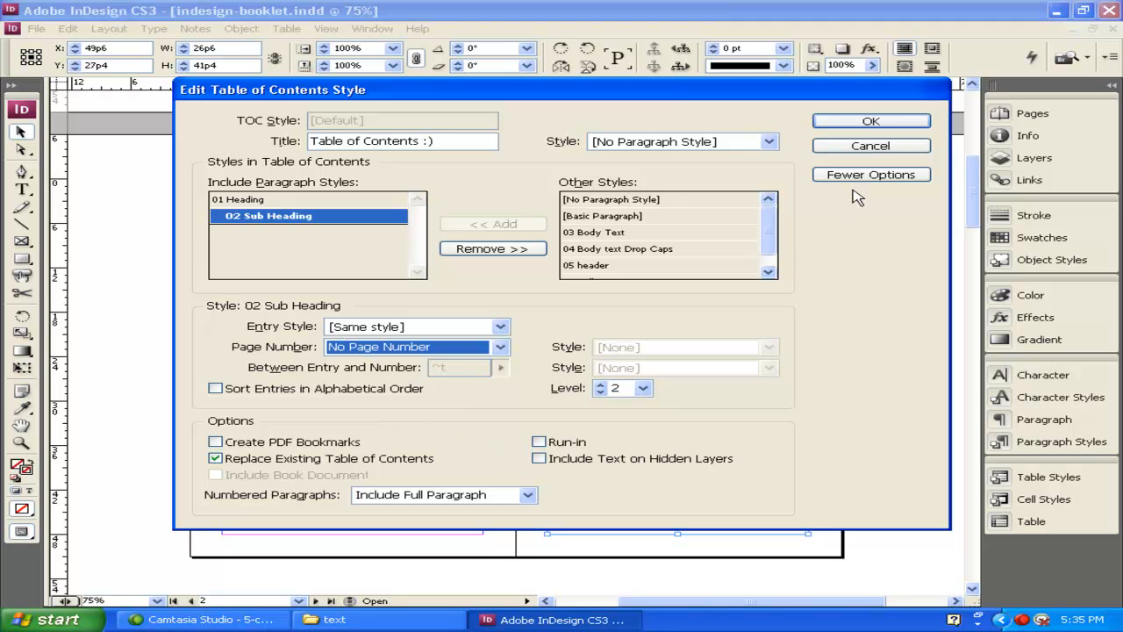
click(870, 120)
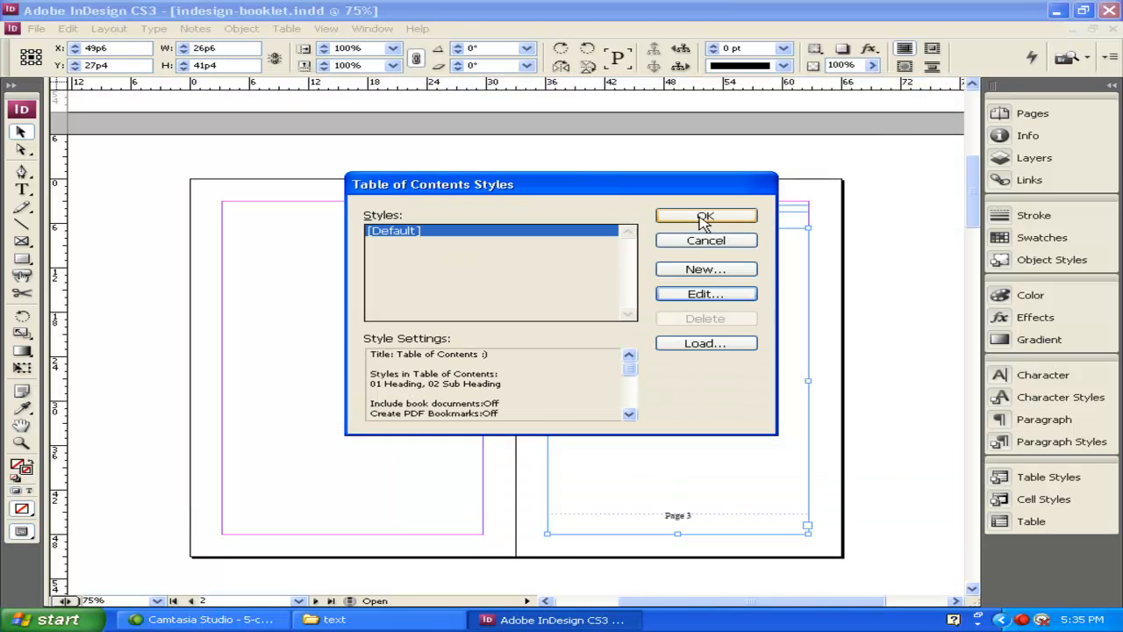
click(706, 217)
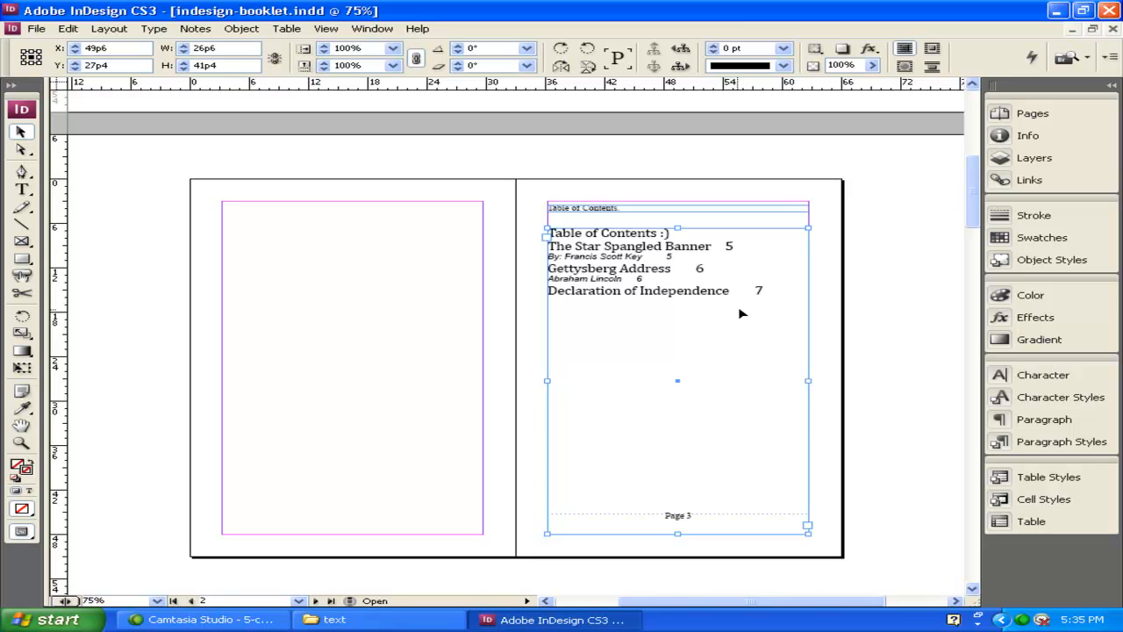
mouse_move(610, 284)
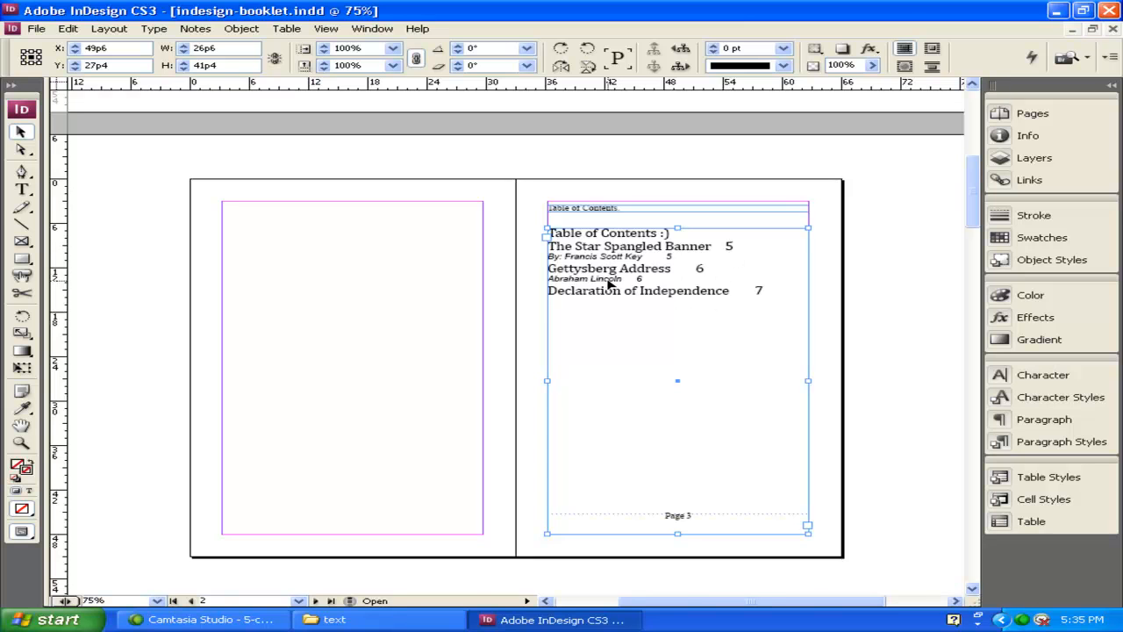
Remove 02 Sub Heading from the [Default] TOC style, leaving only 01 Heading
click(109, 28)
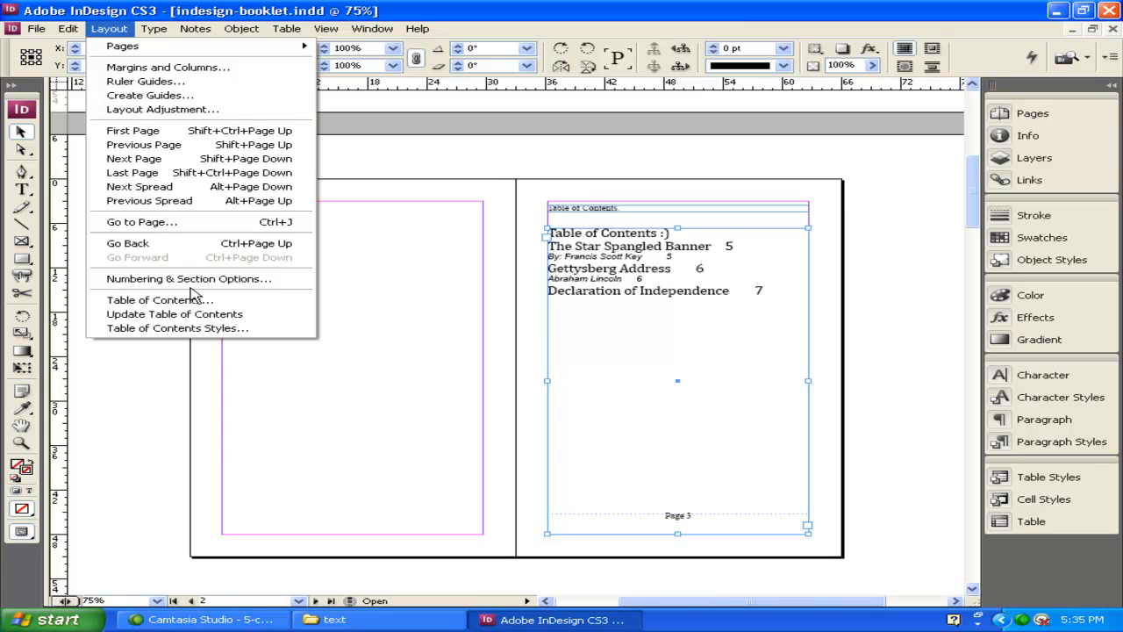
mouse_move(178, 328)
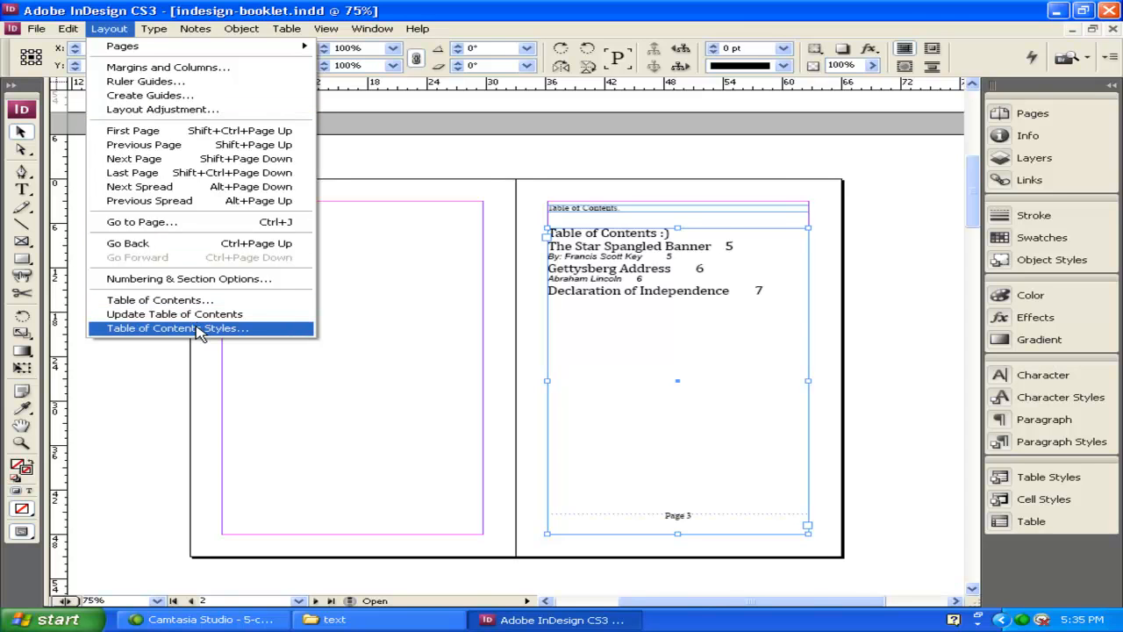
click(177, 327)
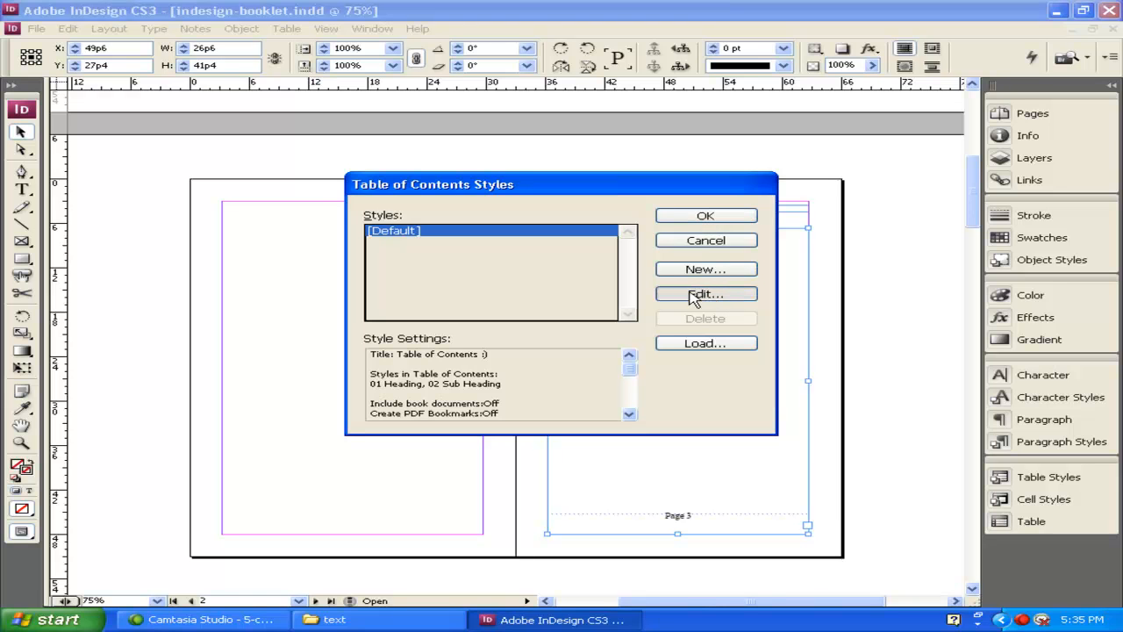
click(706, 294)
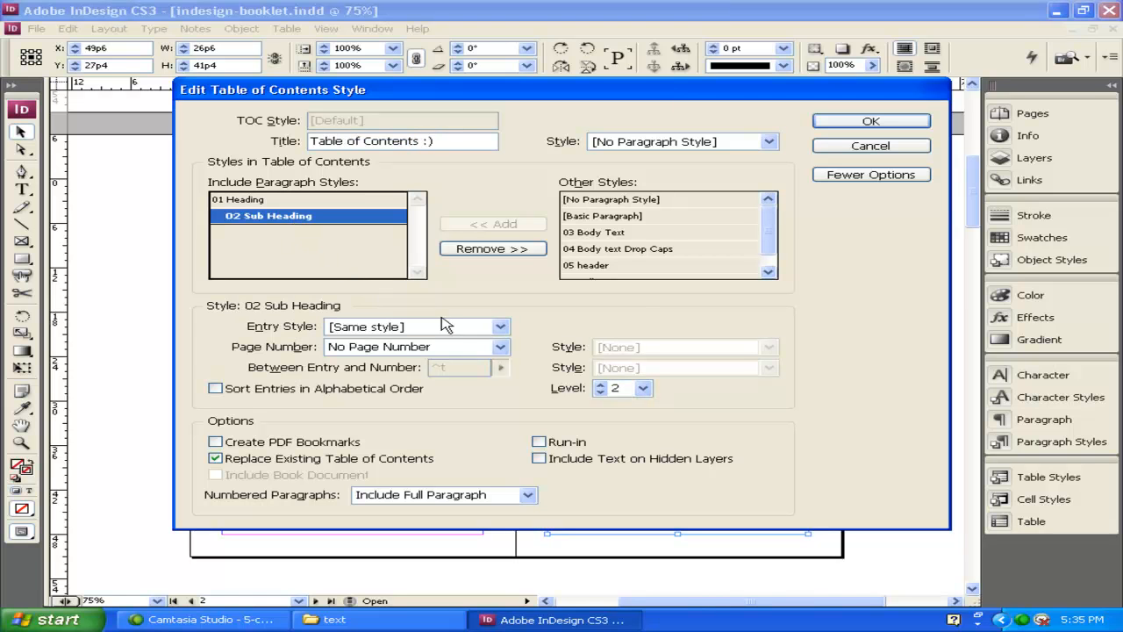
mouse_move(342, 216)
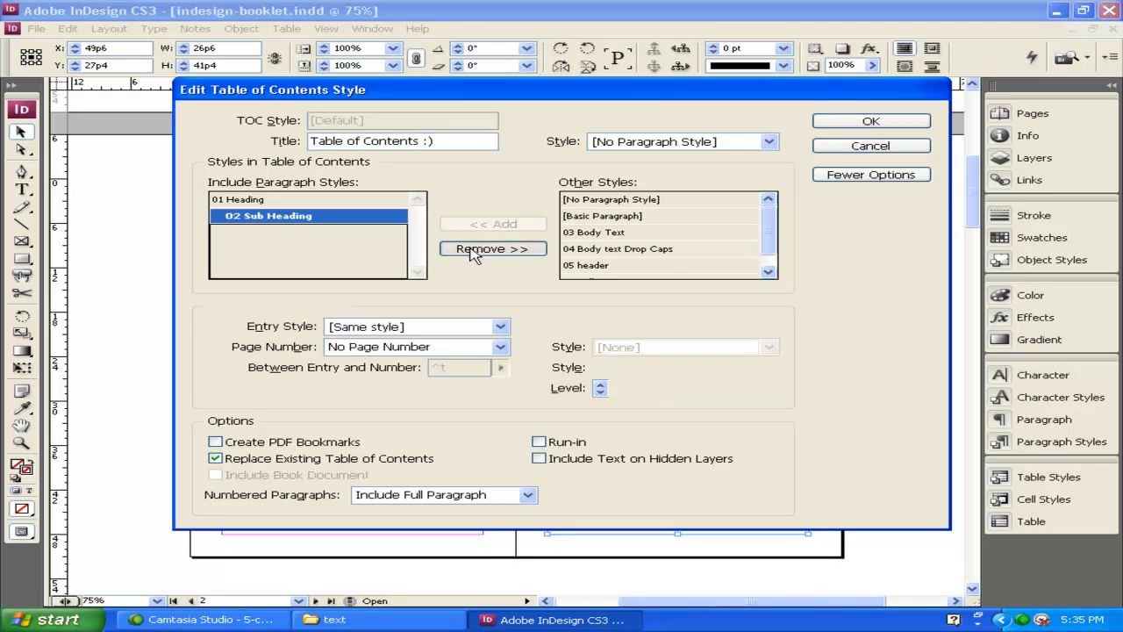
click(492, 248)
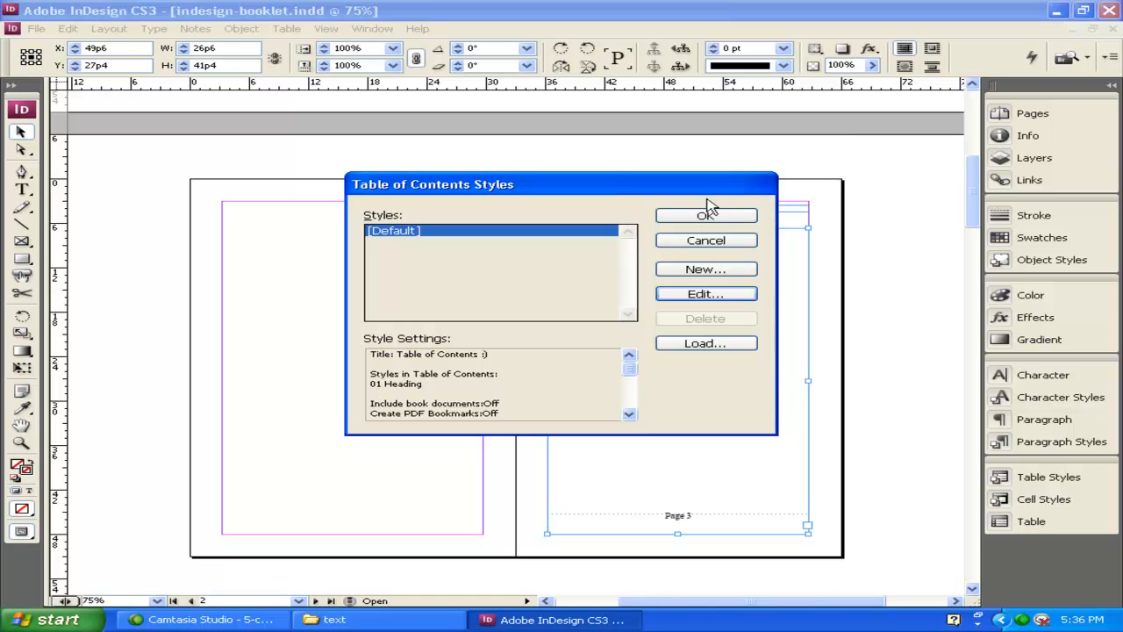
click(705, 215)
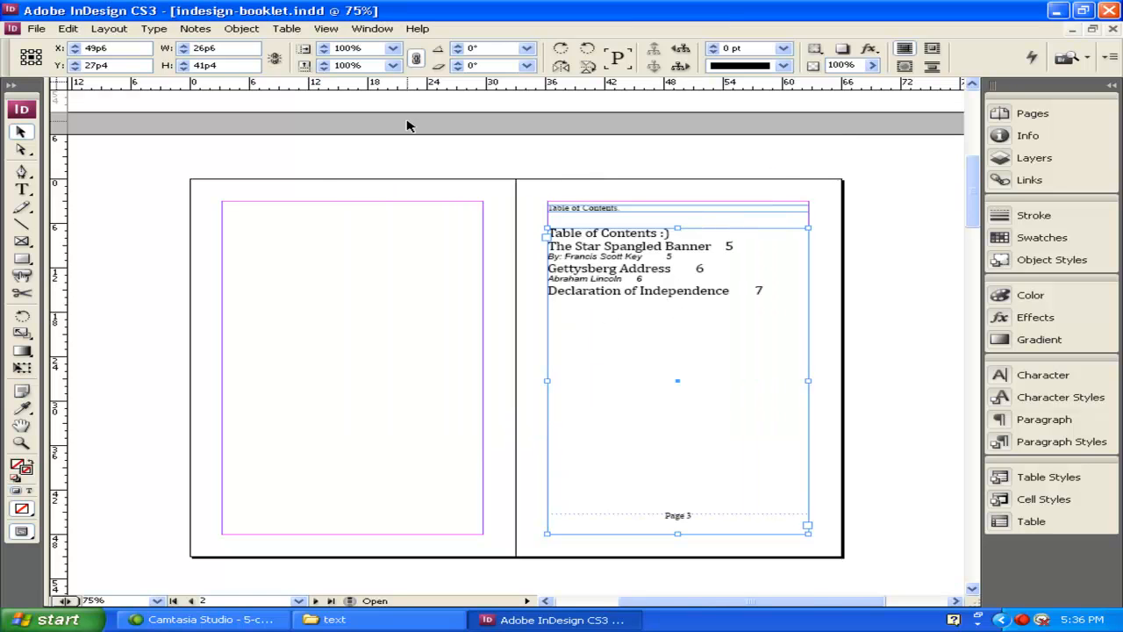
click(108, 28)
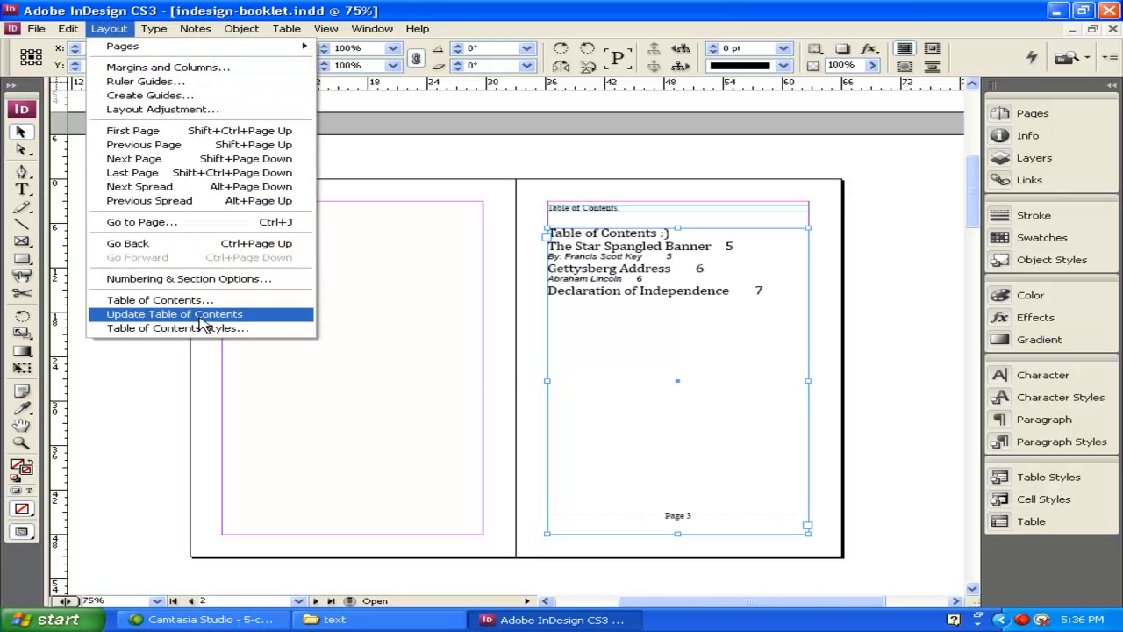
Run Update Table of Contents on page 3 and acknowledge the confirmation message
click(174, 313)
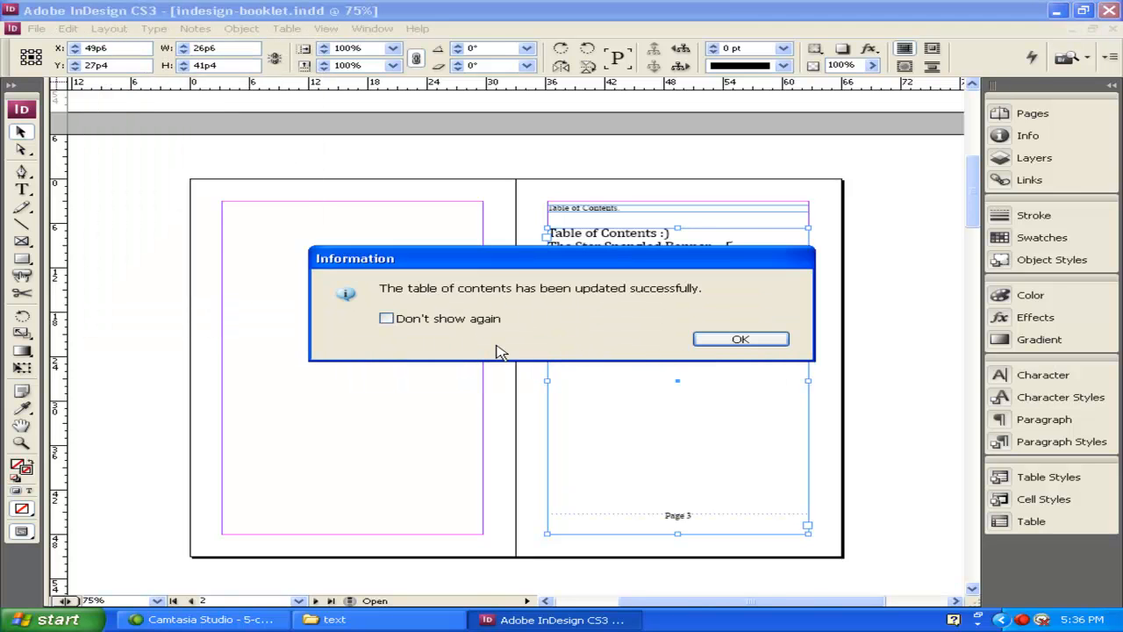
click(740, 339)
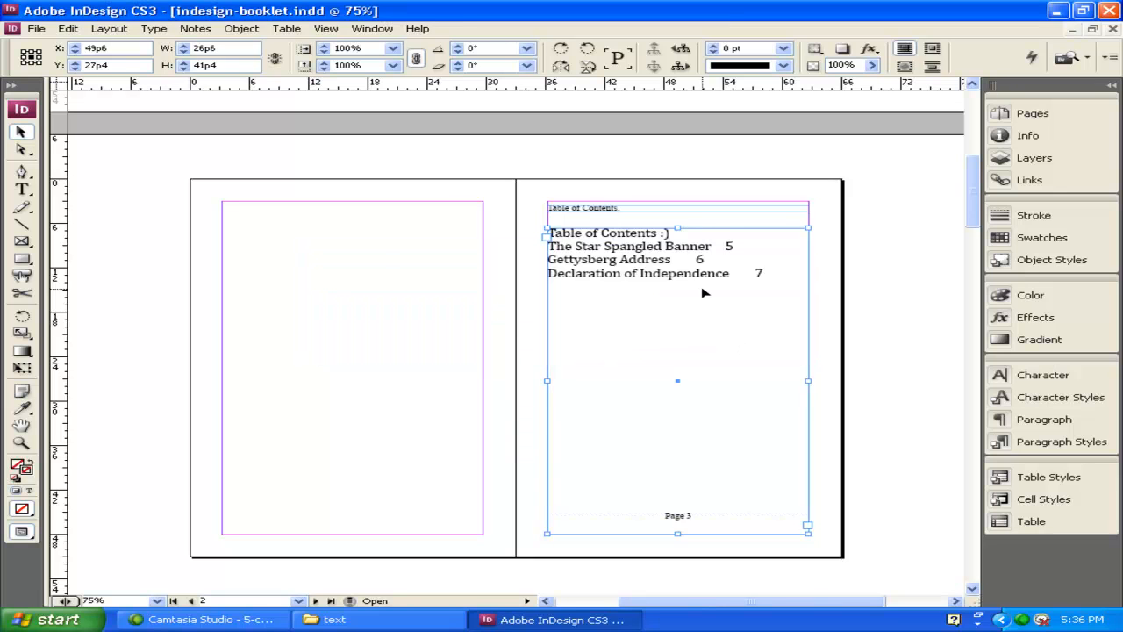
mouse_move(676, 239)
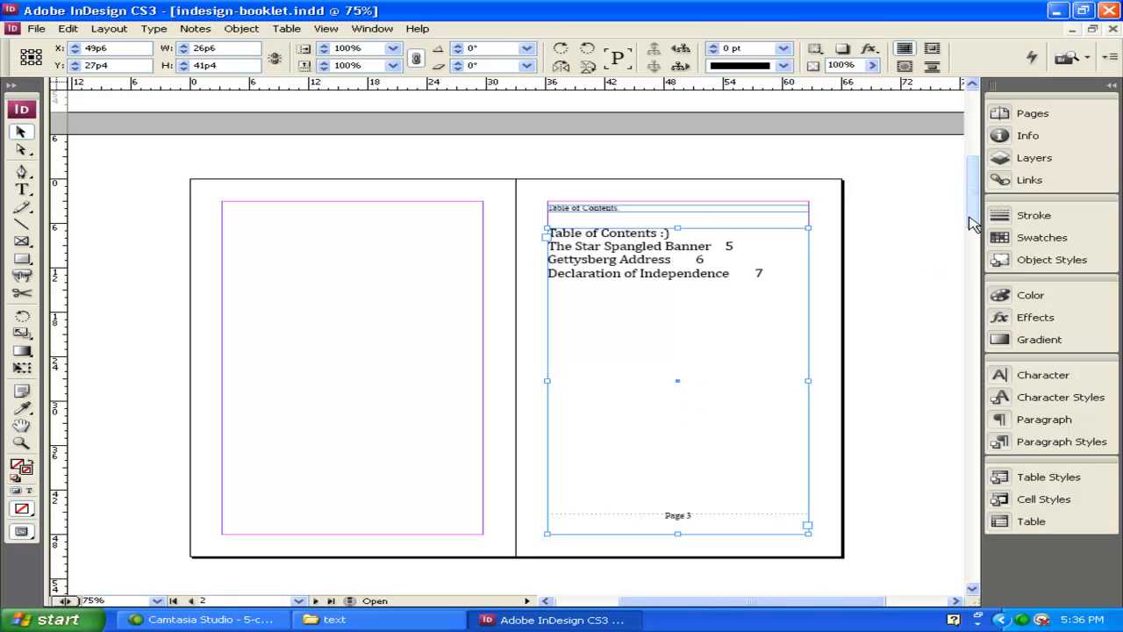
scroll(down, 3)
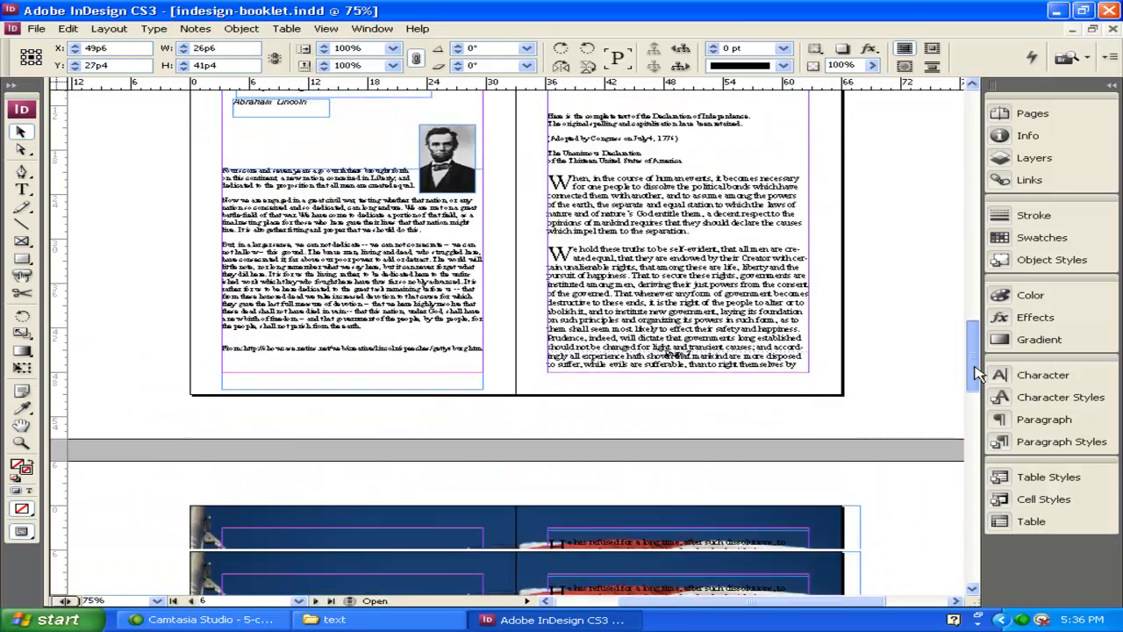
scroll(down, 3)
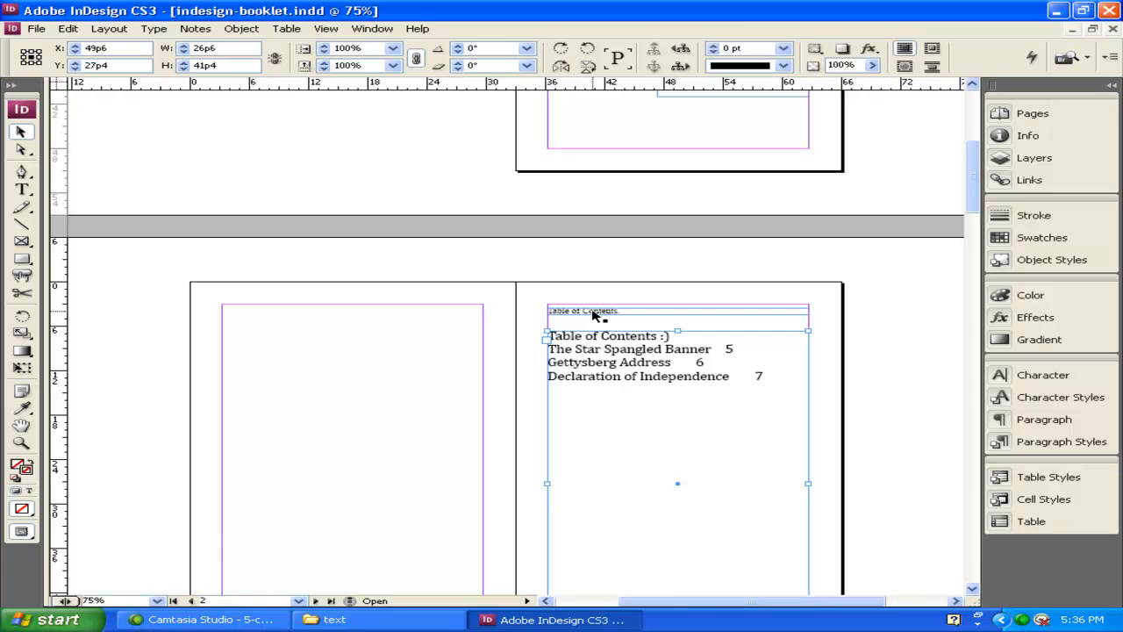
mouse_move(753, 387)
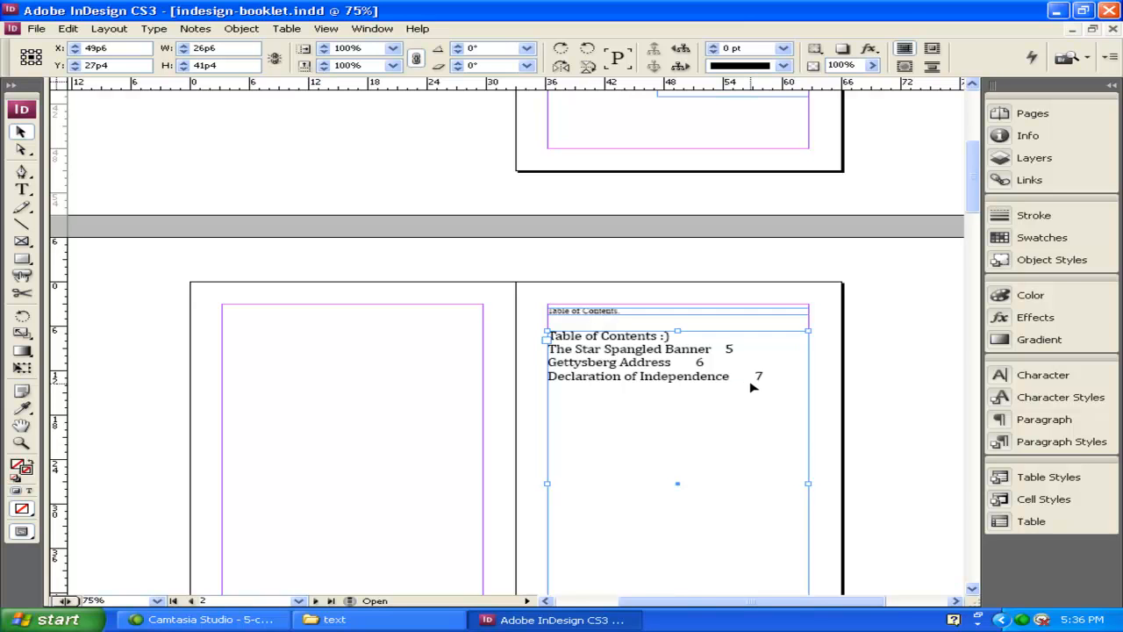
scroll(down, 3)
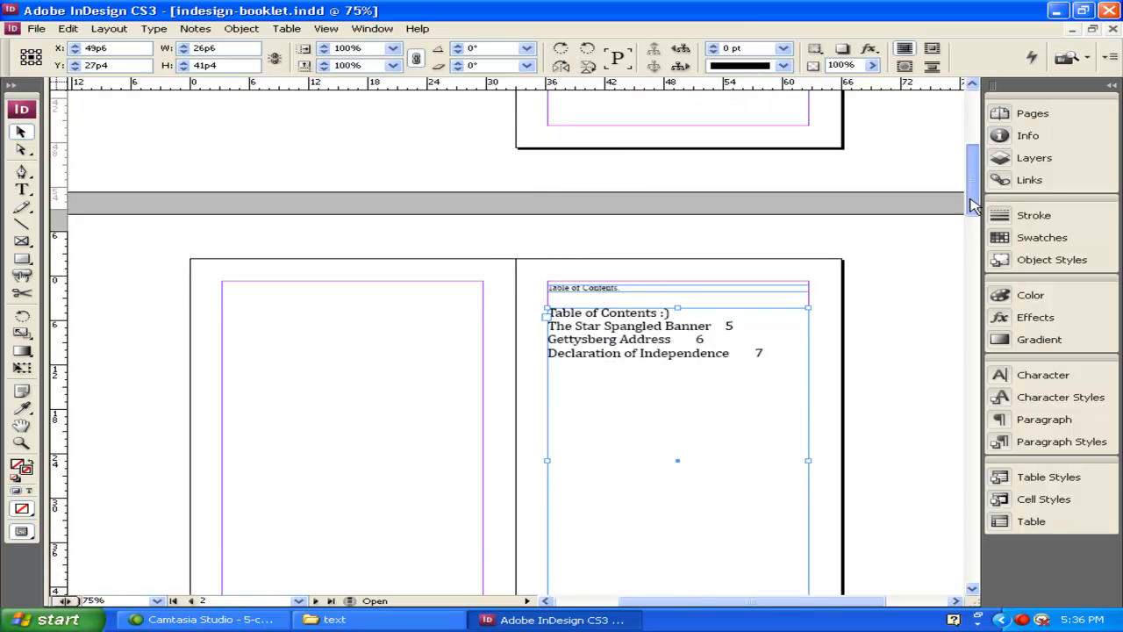